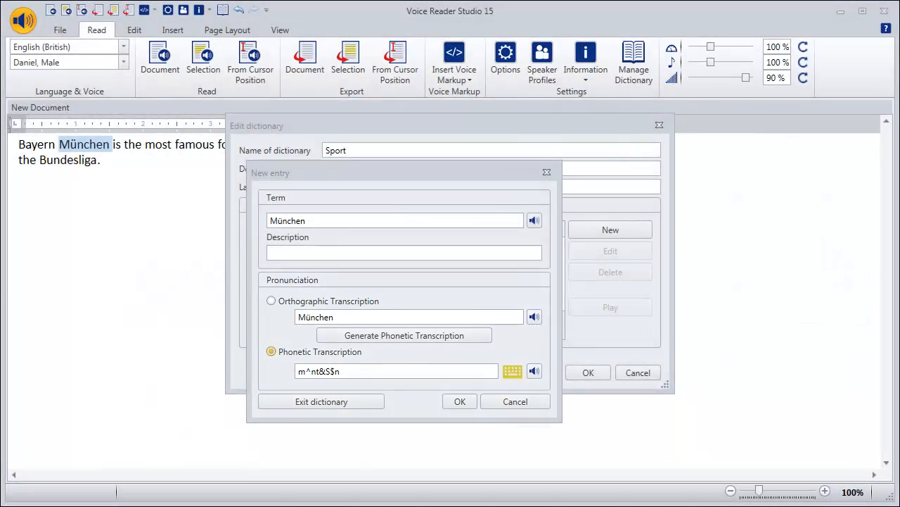
# Step: Open the phonetic keyboard, then leave the München entry without saving
pyautogui.click(512, 371)
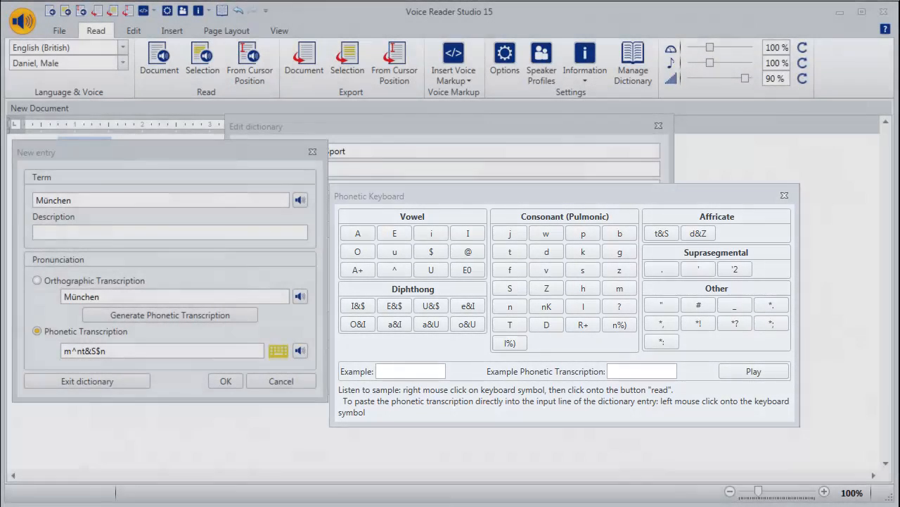
pyautogui.click(225, 381)
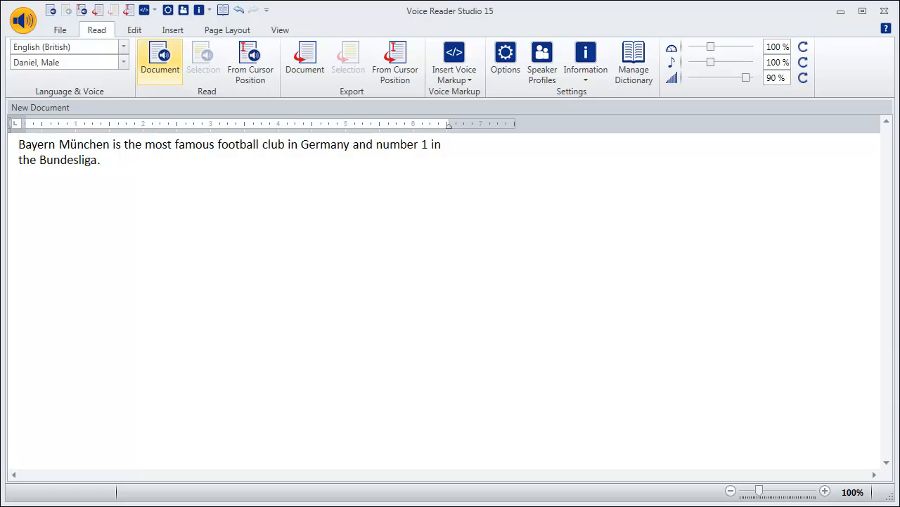
# Step: Stop reading the Bayern München sentence aloud
pyautogui.click(160, 62)
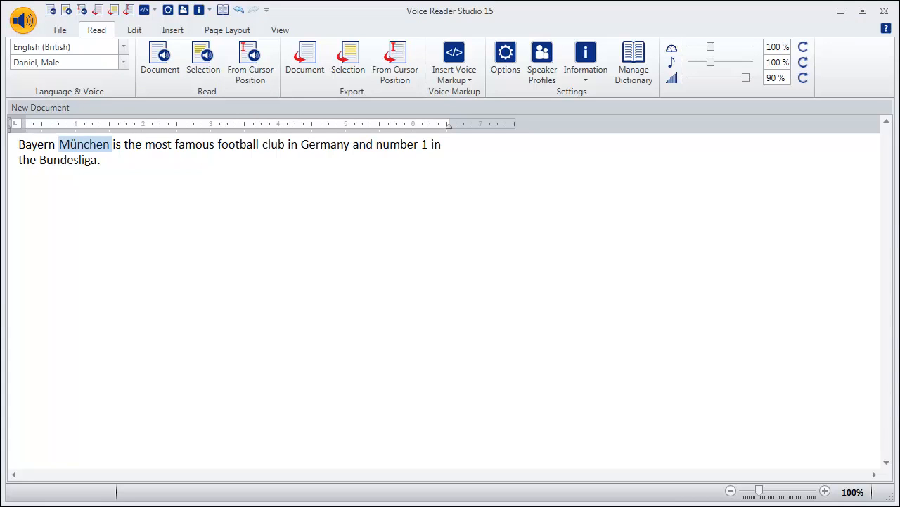
# Step: Add München to the English (British) Sport dictionary from its context menu
pyautogui.rightClick(85, 144)
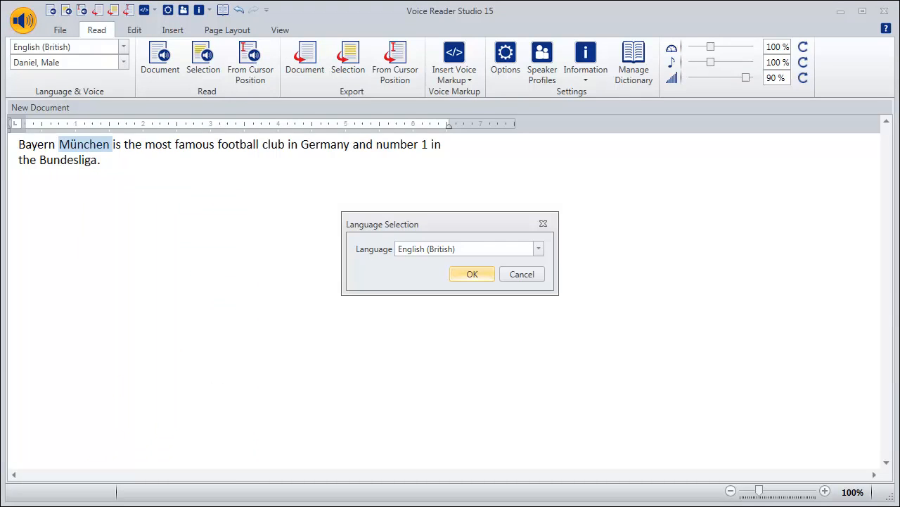
pyautogui.click(472, 273)
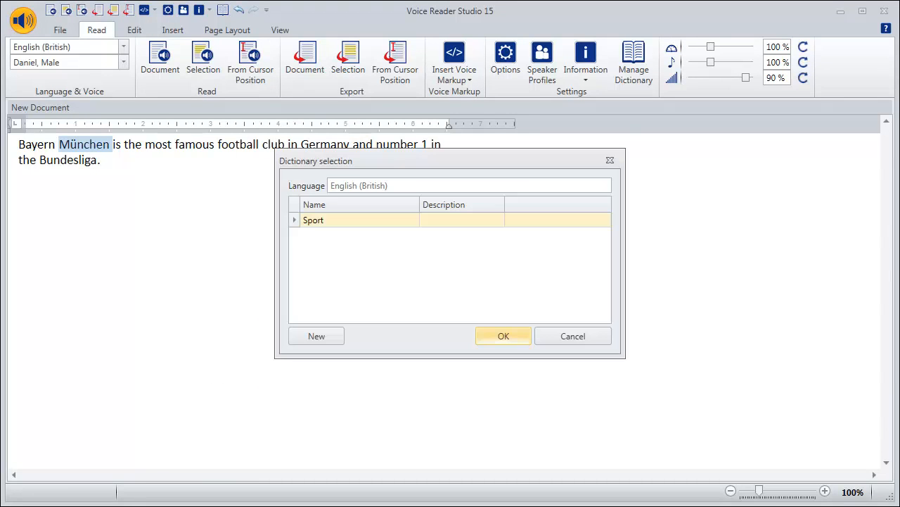
pyautogui.click(503, 336)
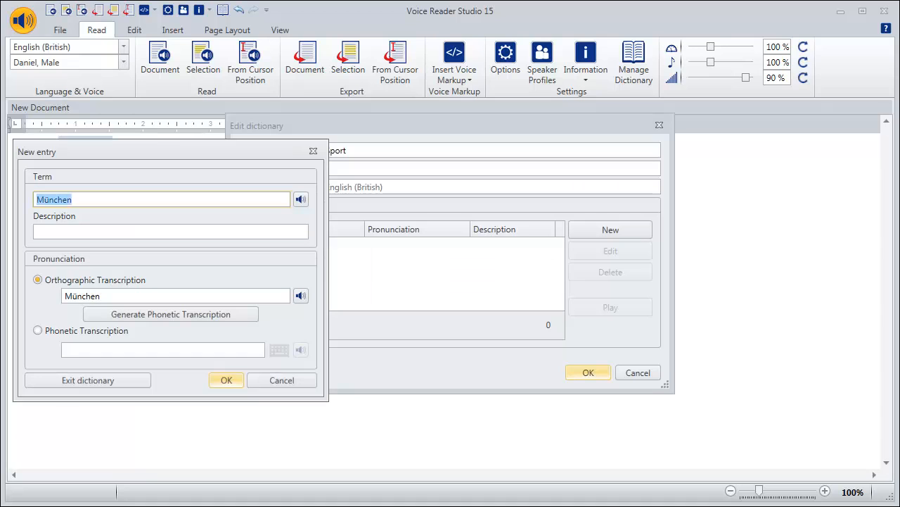
# Step: Generate München's transcription and edit it to mE0nt&SEn on the phonetic keyboard
pyautogui.click(226, 380)
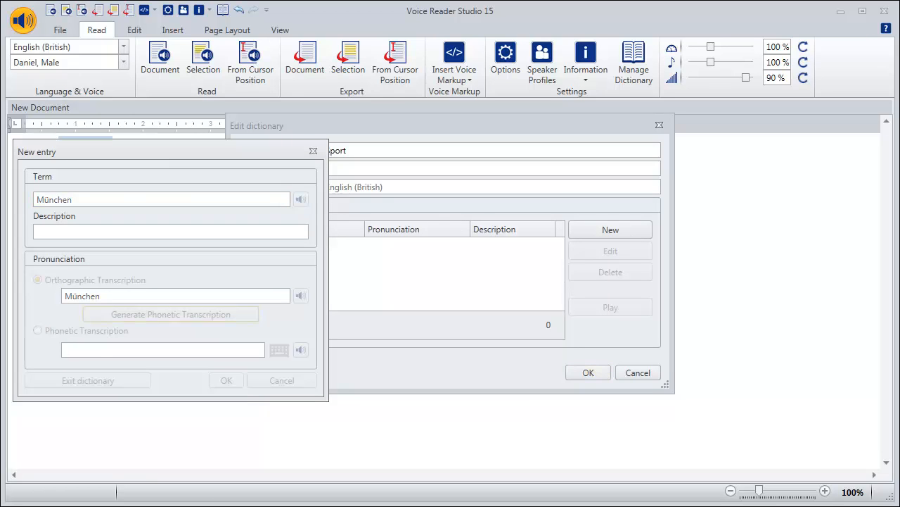
pyautogui.click(279, 349)
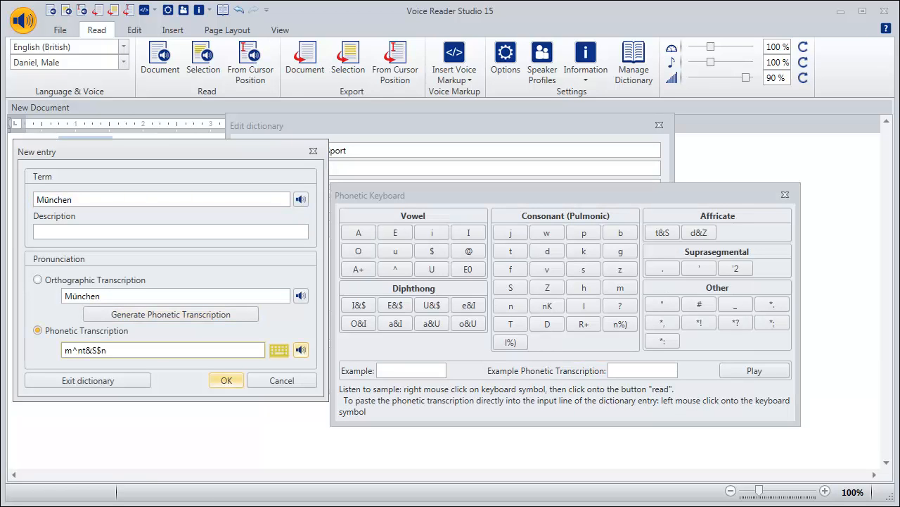
pyautogui.click(783, 194)
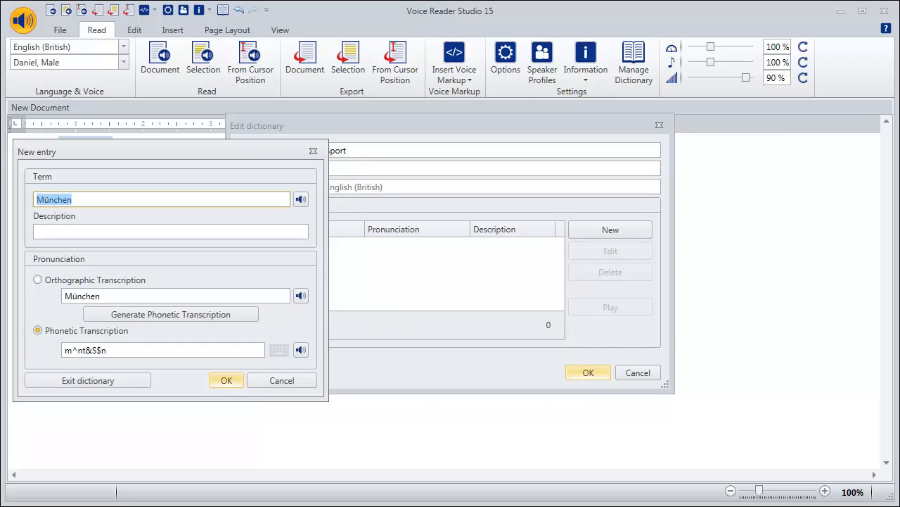
pyautogui.click(280, 350)
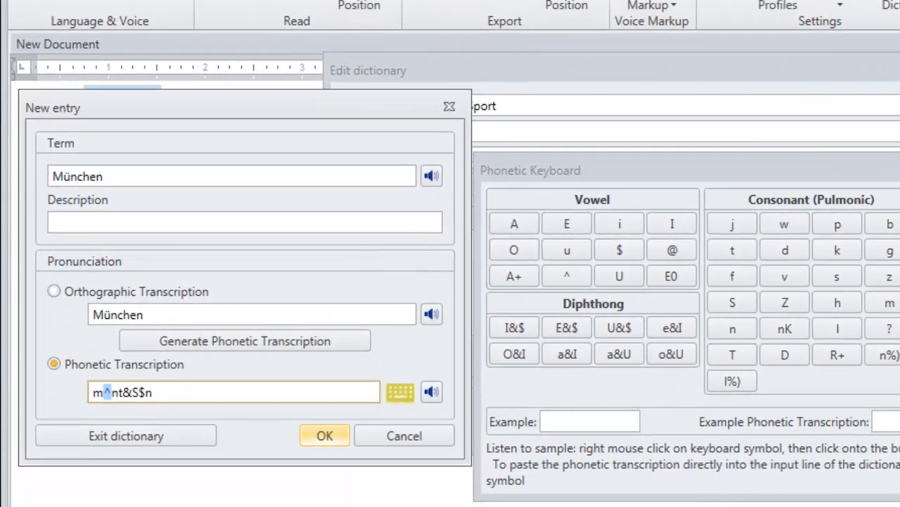
pyautogui.click(671, 275)
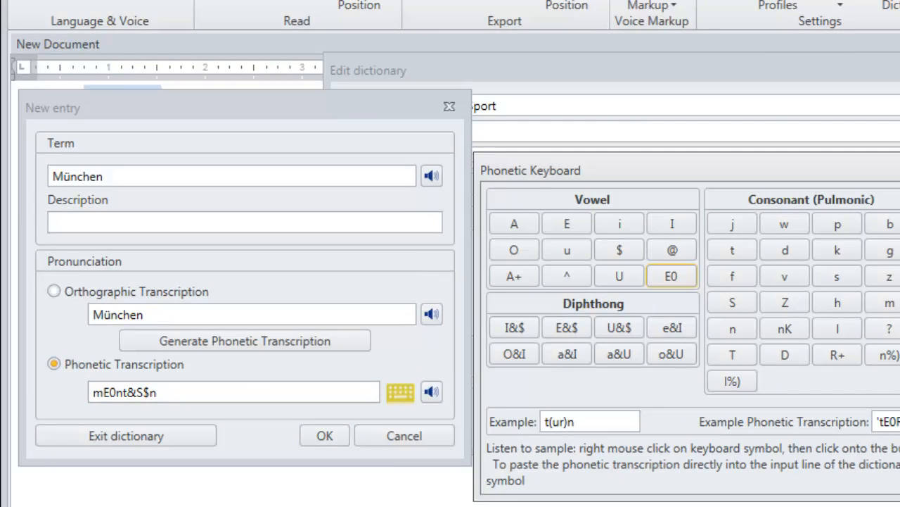
pyautogui.click(567, 223)
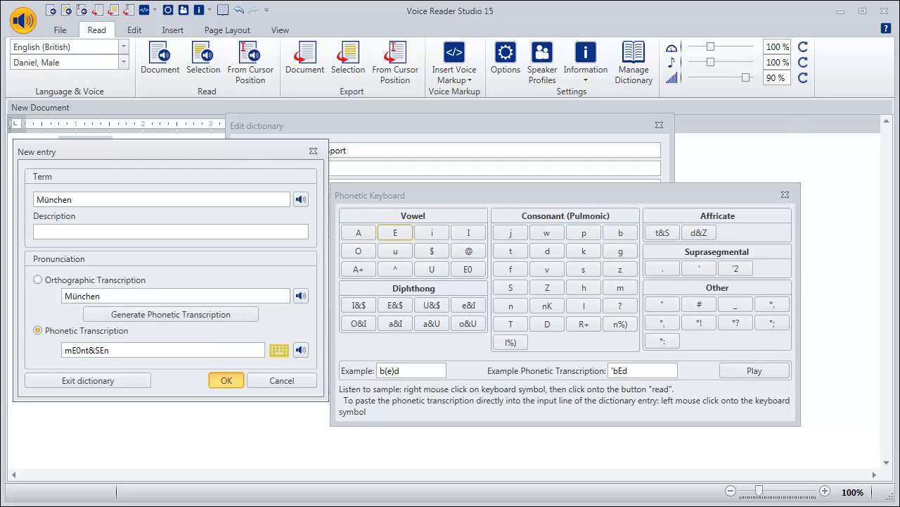
# Step: Save München, then add Bundesliga with transcription bundEs_lig$ and save it
pyautogui.click(225, 380)
pyautogui.write('Bundesliga')
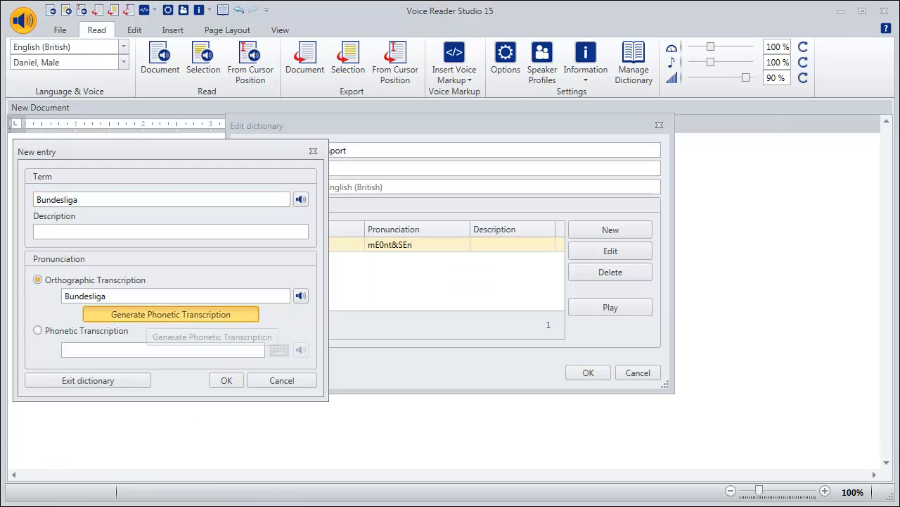
pyautogui.click(170, 313)
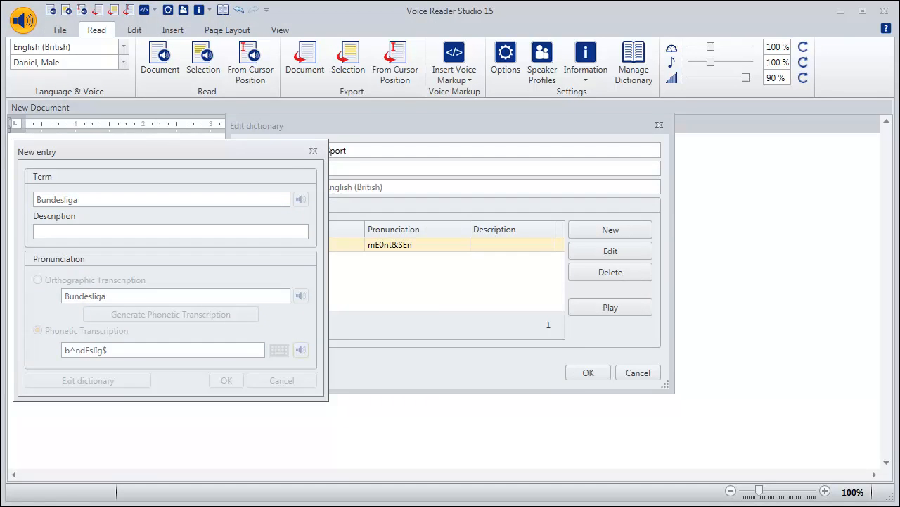
pyautogui.click(279, 350)
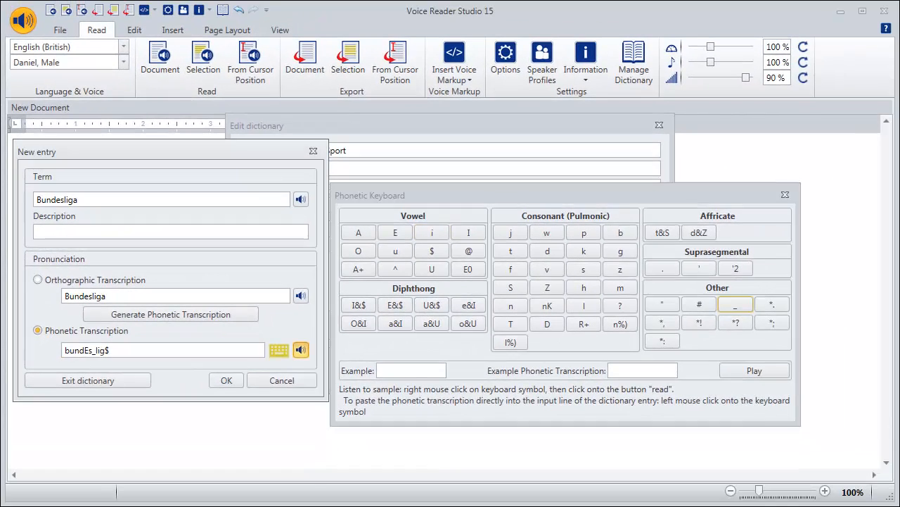
pyautogui.click(226, 380)
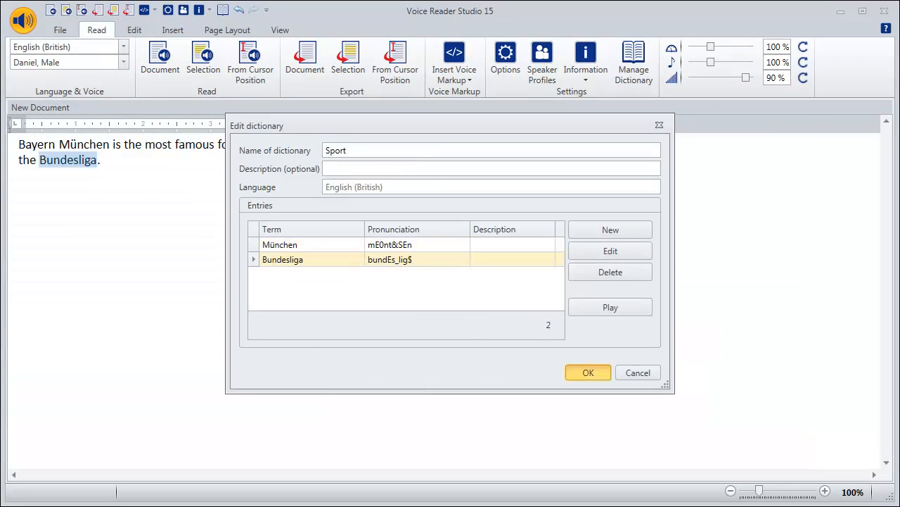
# Step: Close the Sport dictionary and read the whole Bayern München document aloud
pyautogui.click(588, 373)
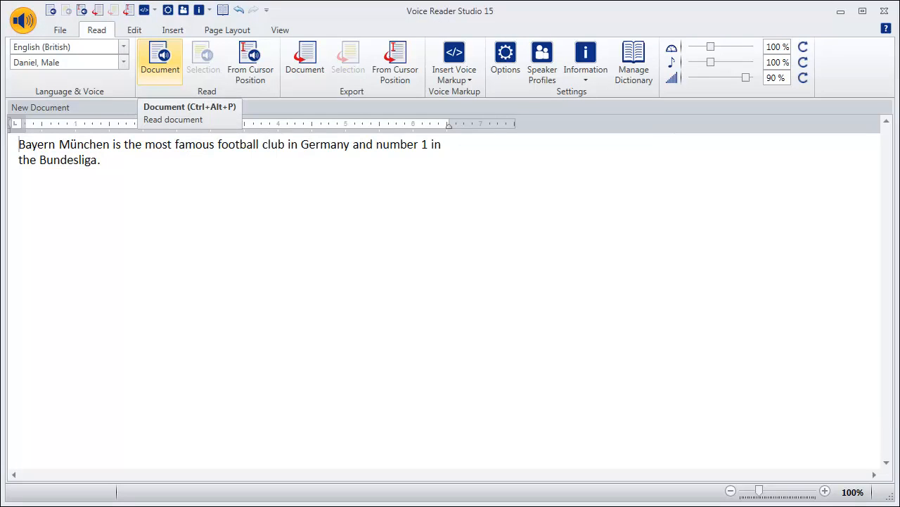
pyautogui.click(160, 60)
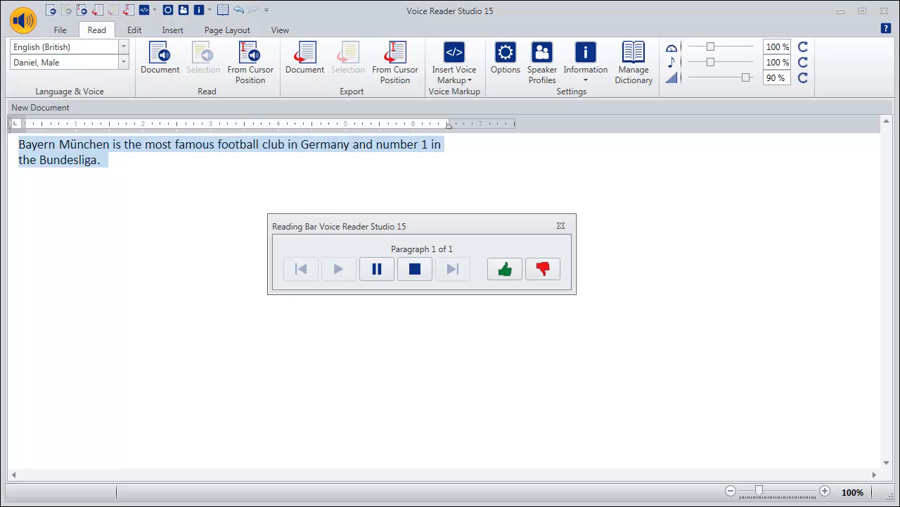